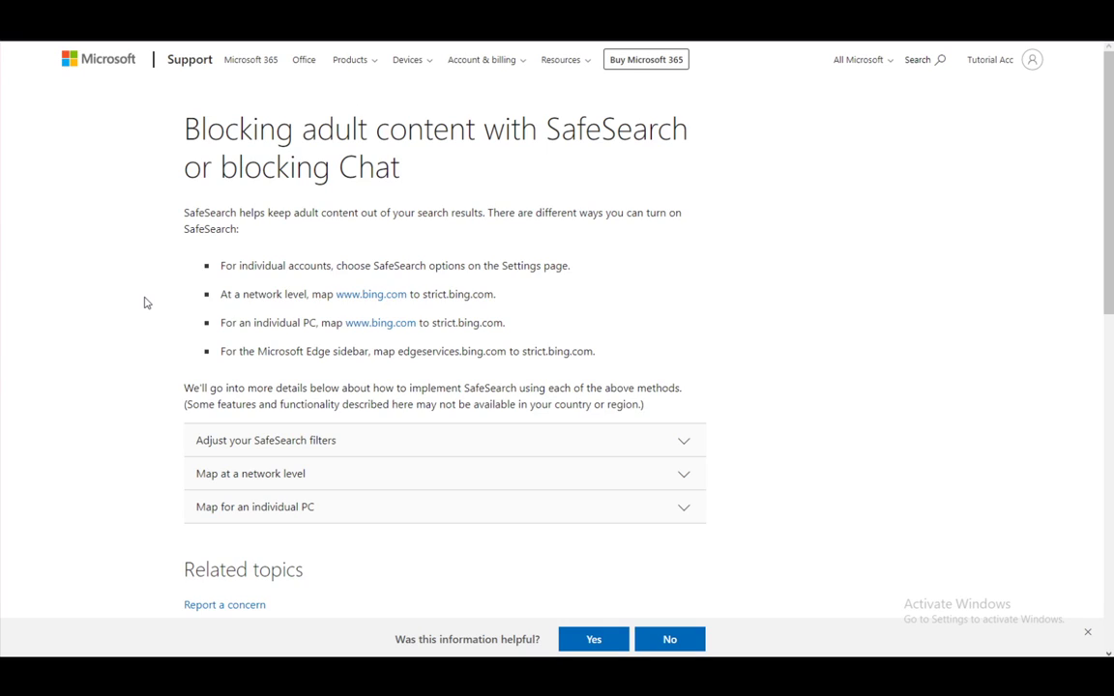
mouse_move(360, 441)
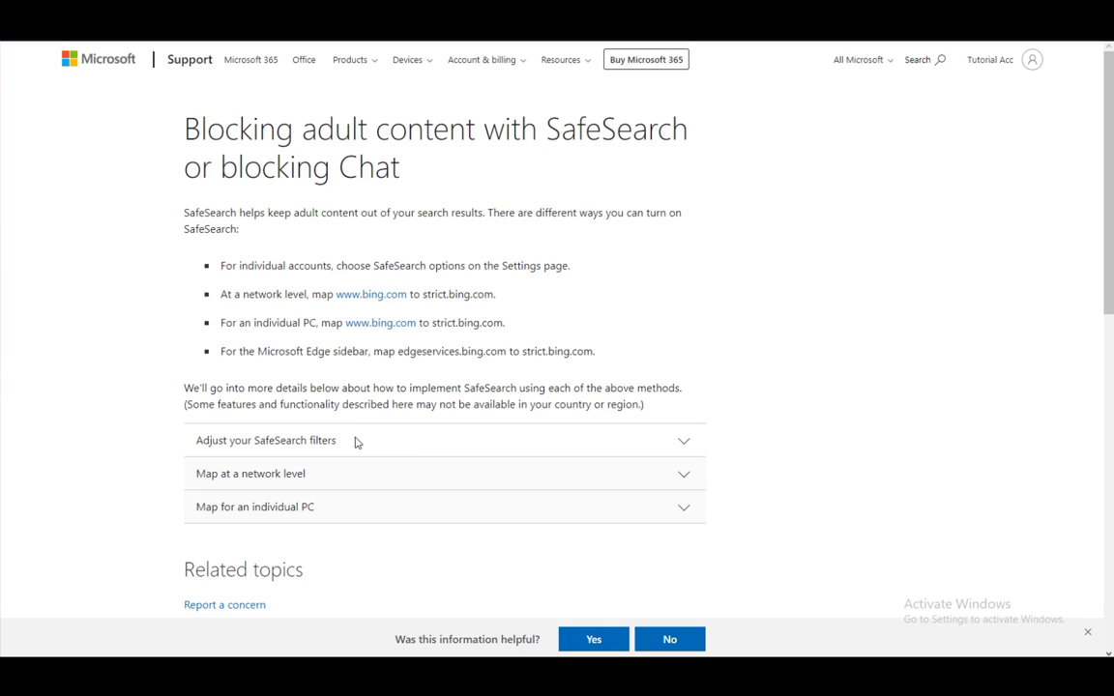
- Expand 'Adjust your SafeSearch filters' and read the Strict, Moderate and Off steps
left_click(265, 441)
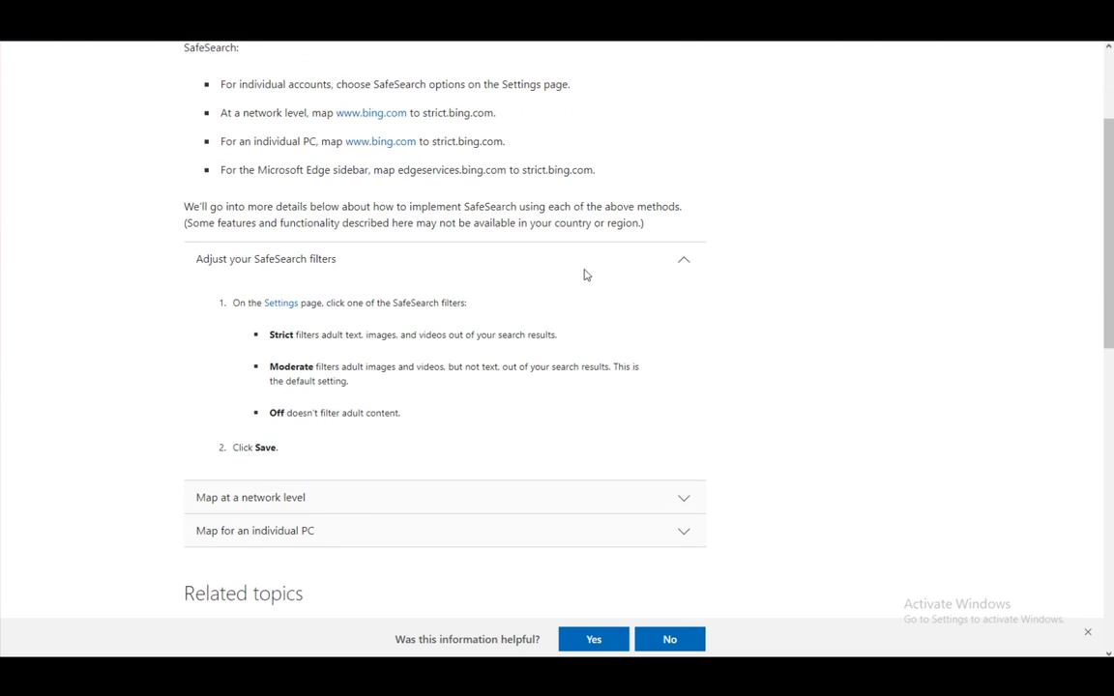
mouse_move(460, 366)
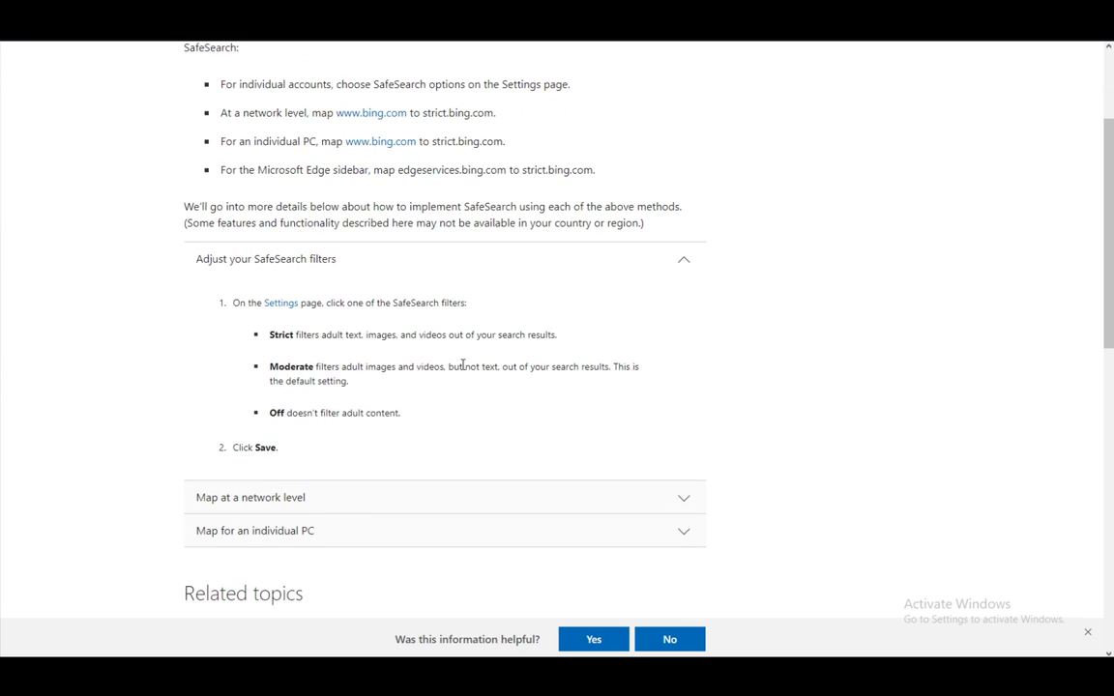
mouse_move(230, 344)
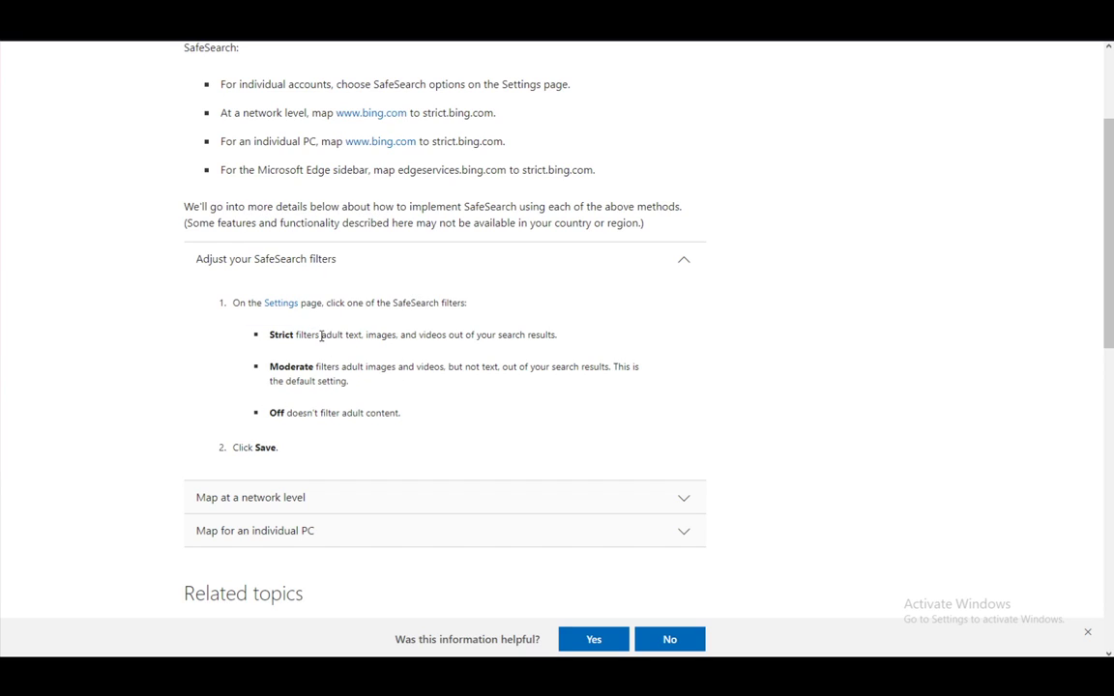
mouse_move(599, 343)
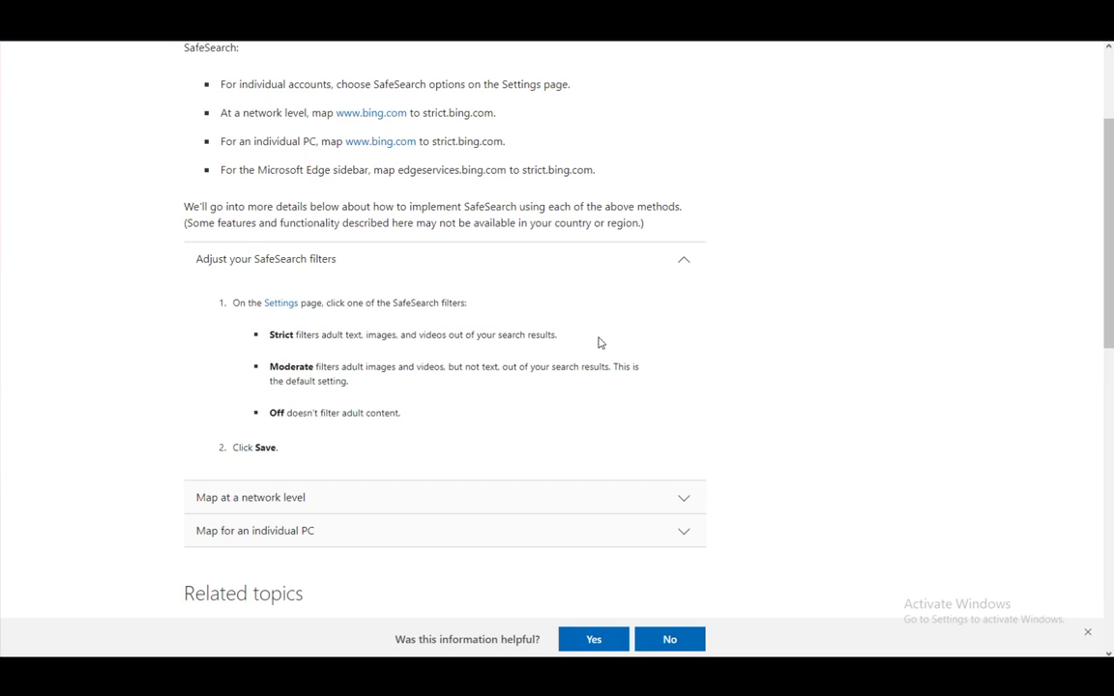
left_click_drag(271, 368, 350, 380)
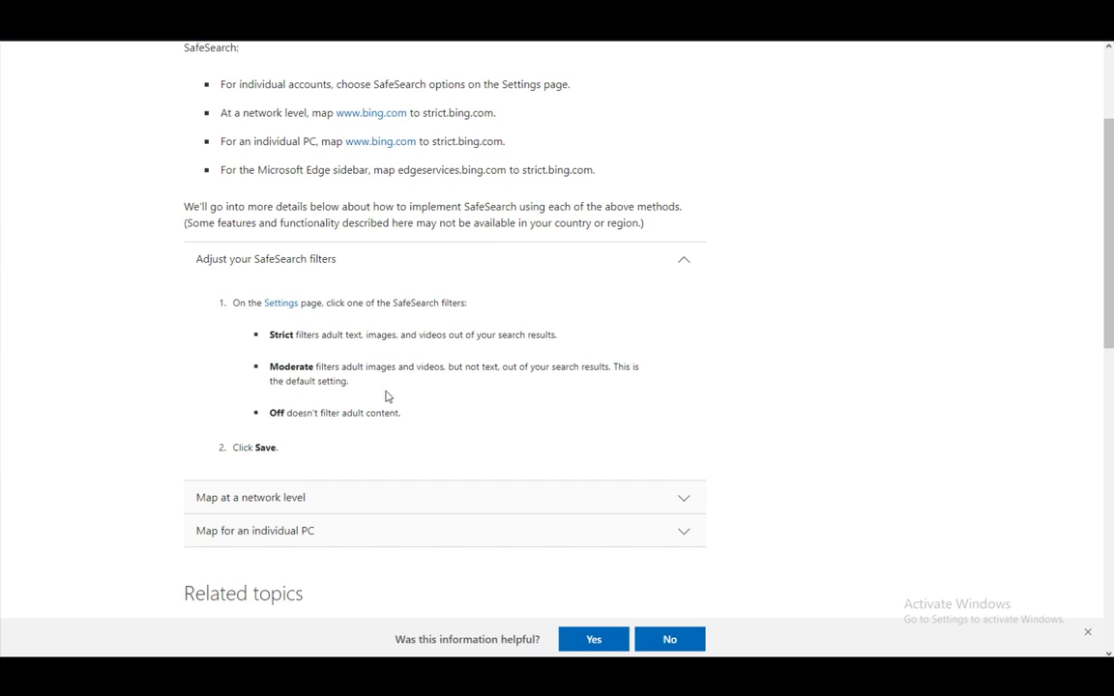
mouse_move(340, 383)
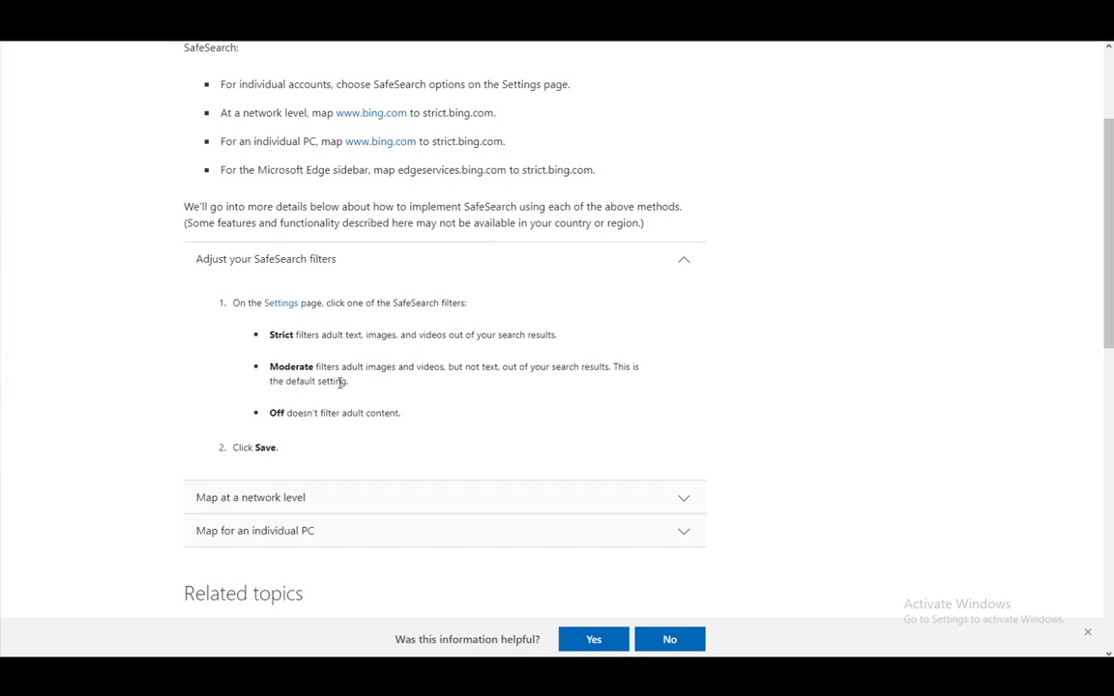
mouse_move(333, 379)
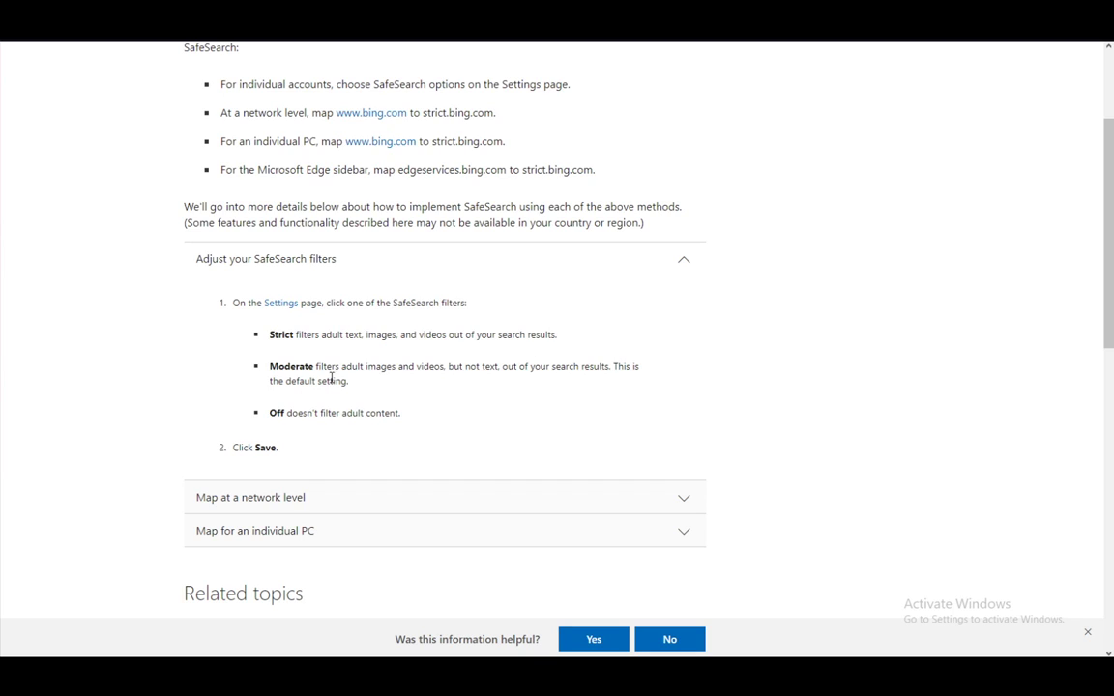
mouse_move(352, 456)
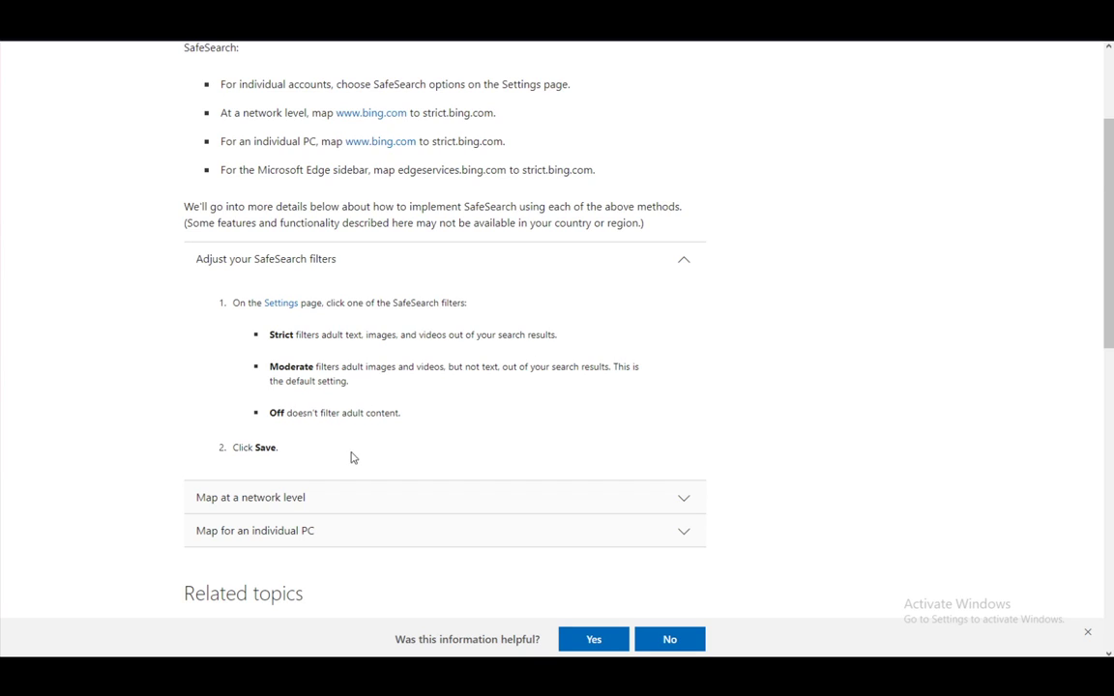
scroll("down", 3)
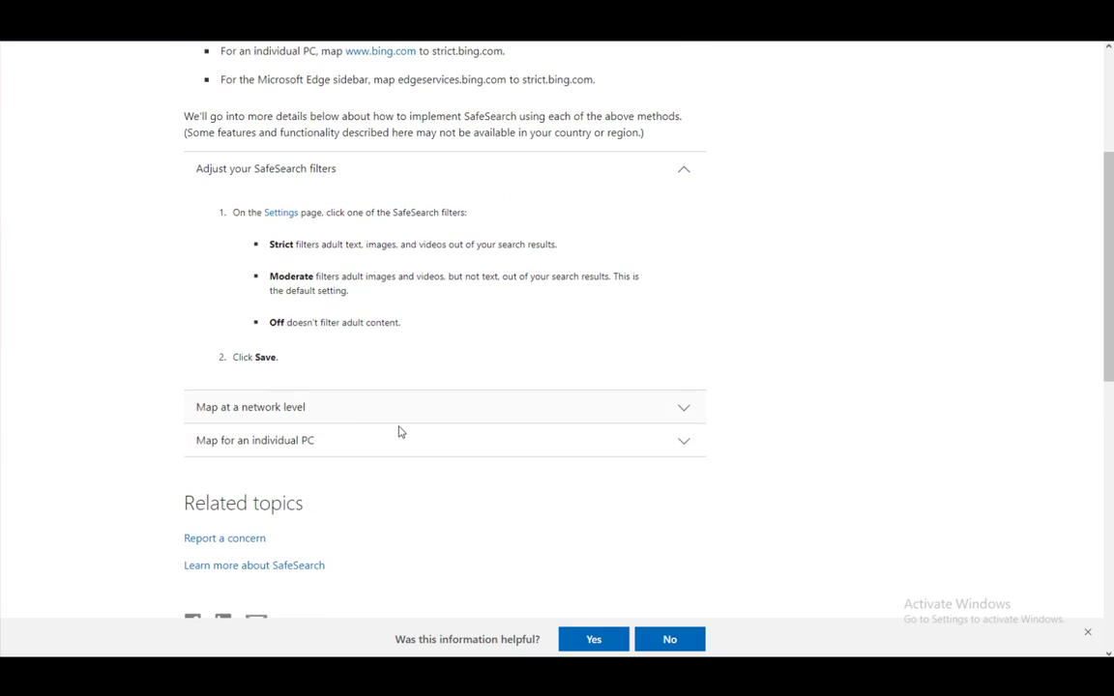
mouse_move(352, 265)
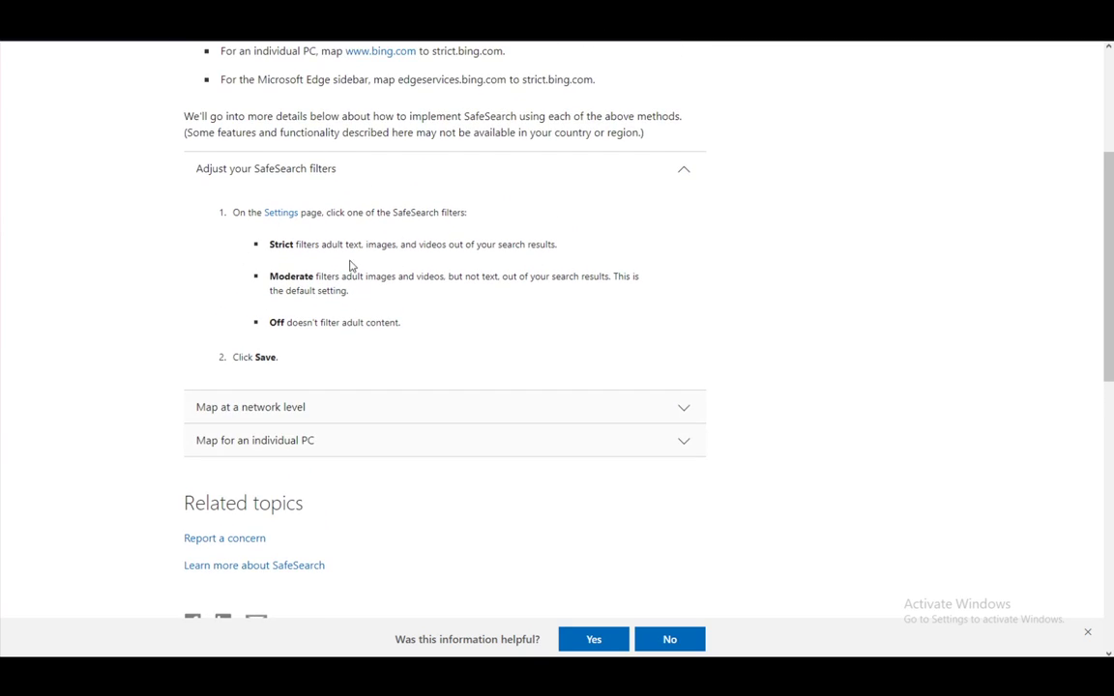
mouse_move(411, 319)
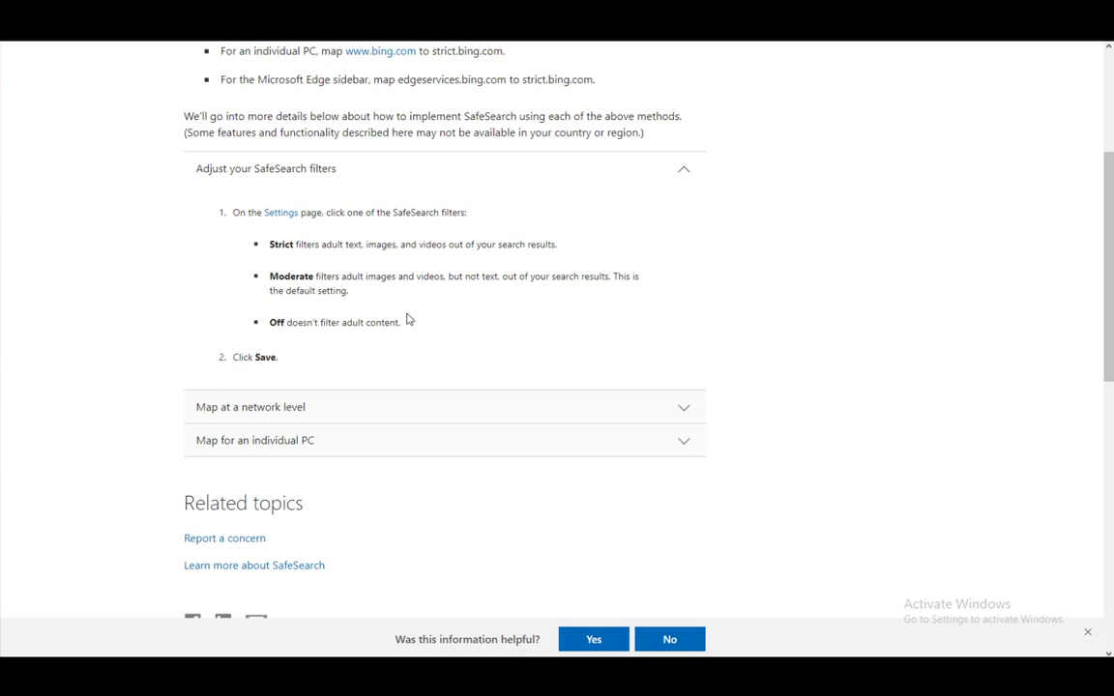
mouse_move(404, 416)
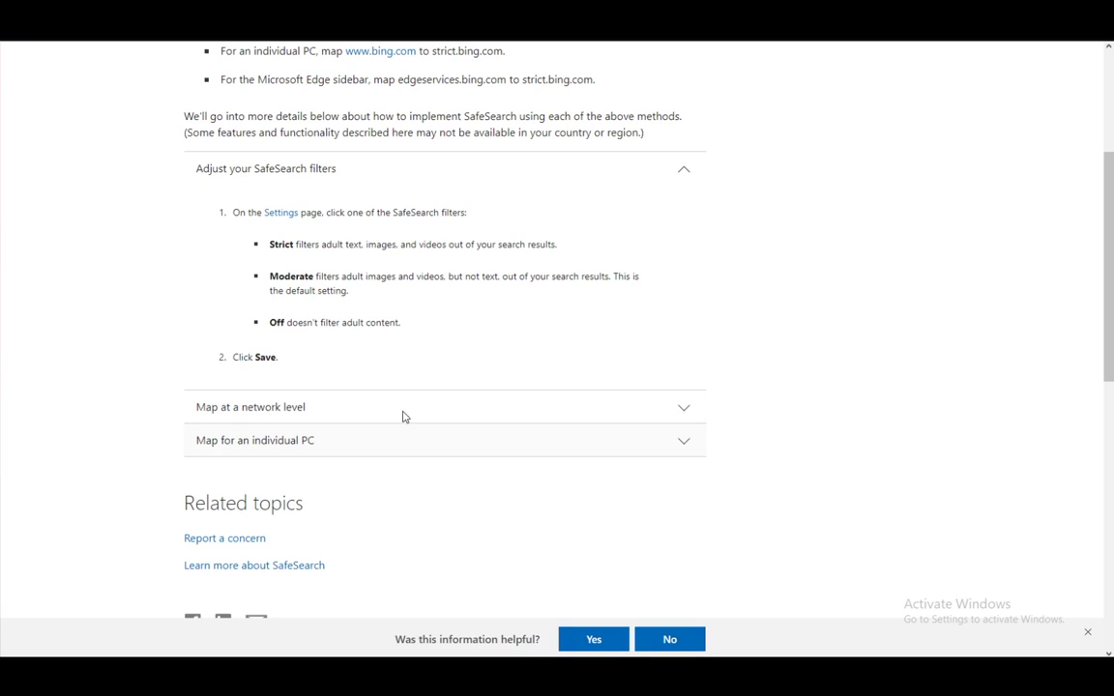
left_click(242, 406)
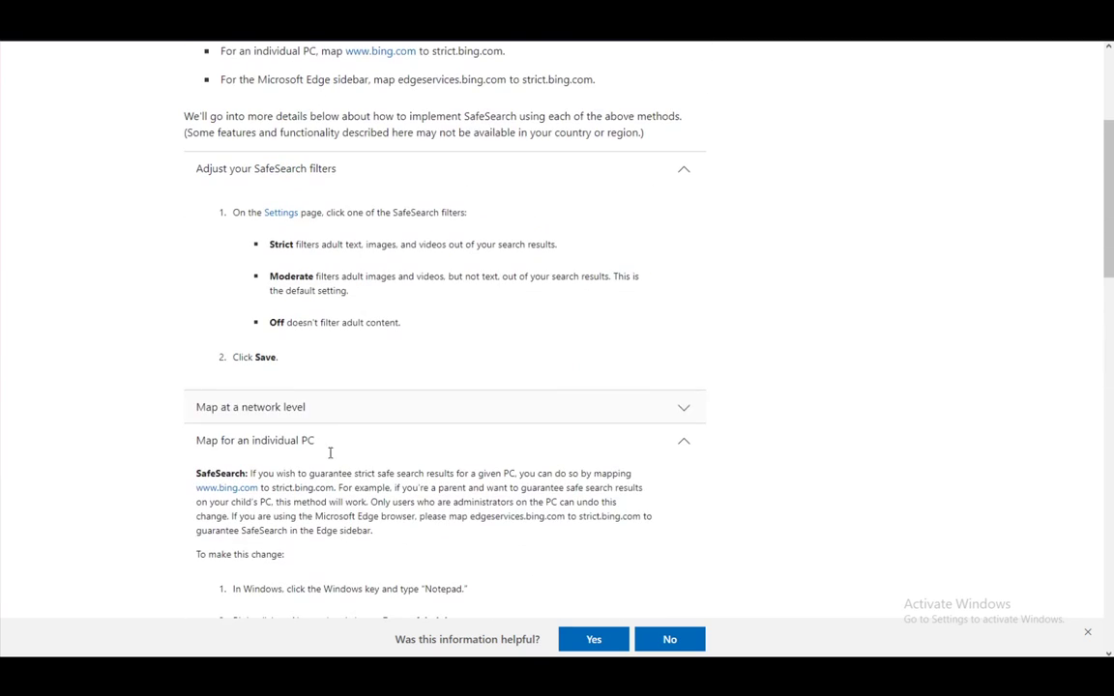
left_click(256, 441)
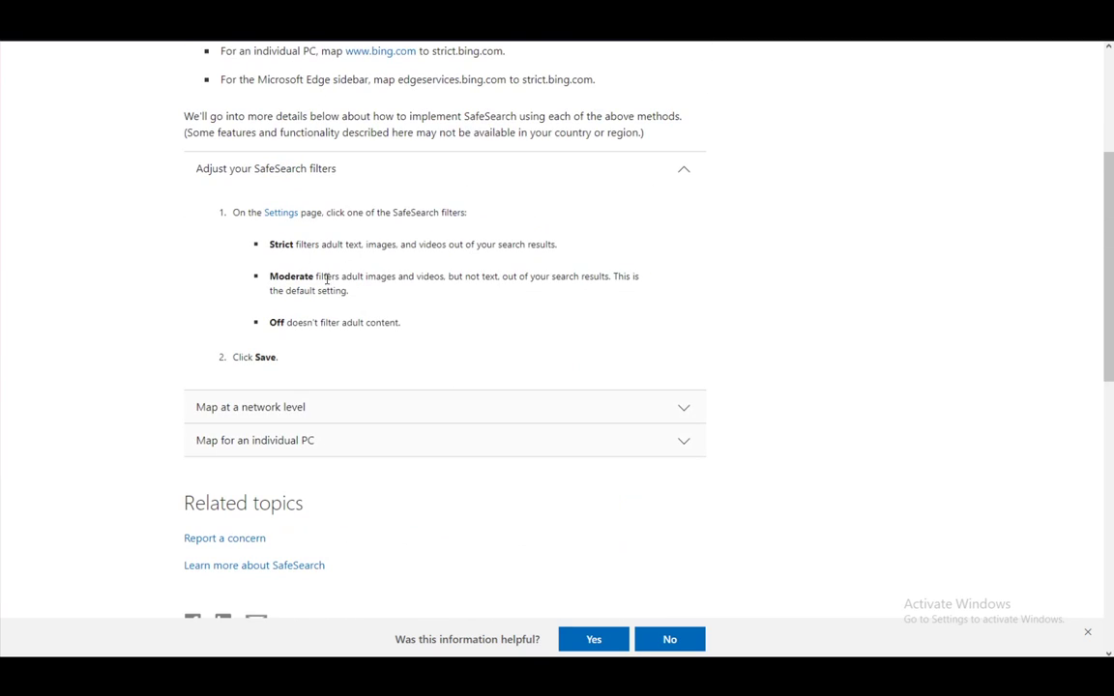
mouse_move(337, 215)
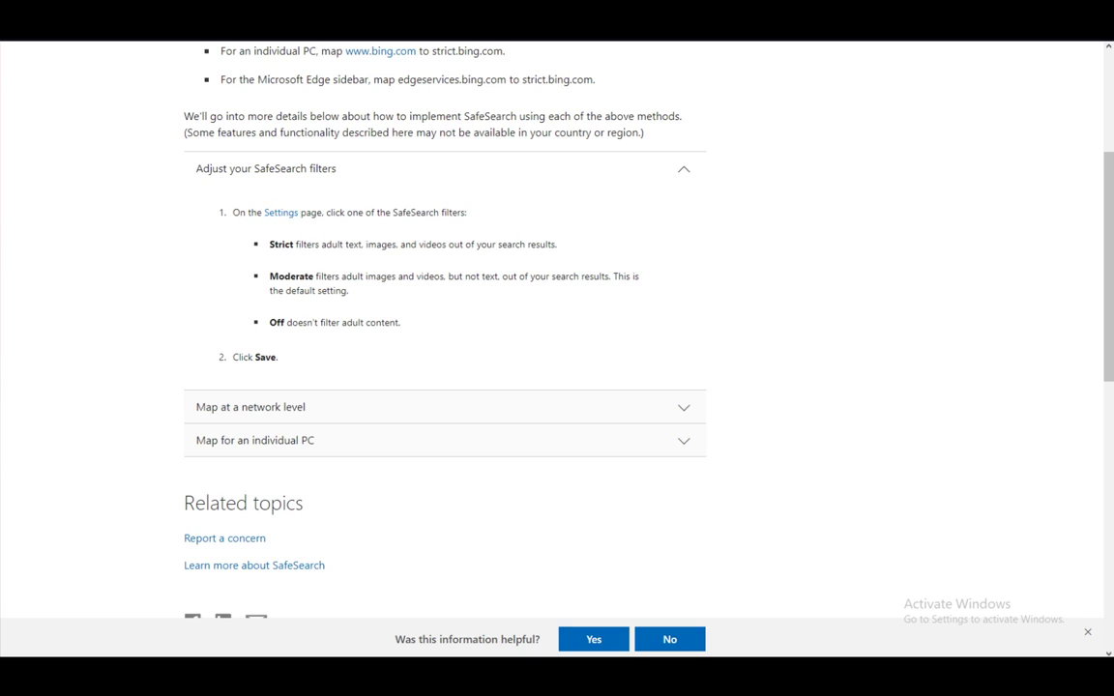
- On Bing Settings, set SafeSearch to Off and agree to the age verification
left_click(278, 211)
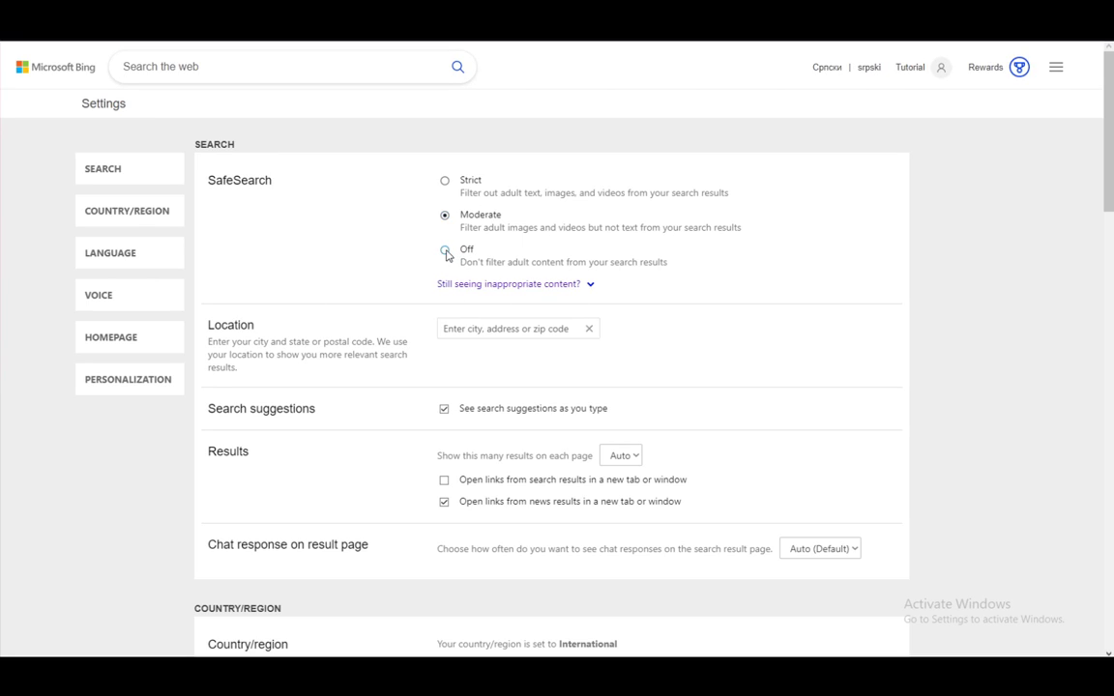
left_click(445, 251)
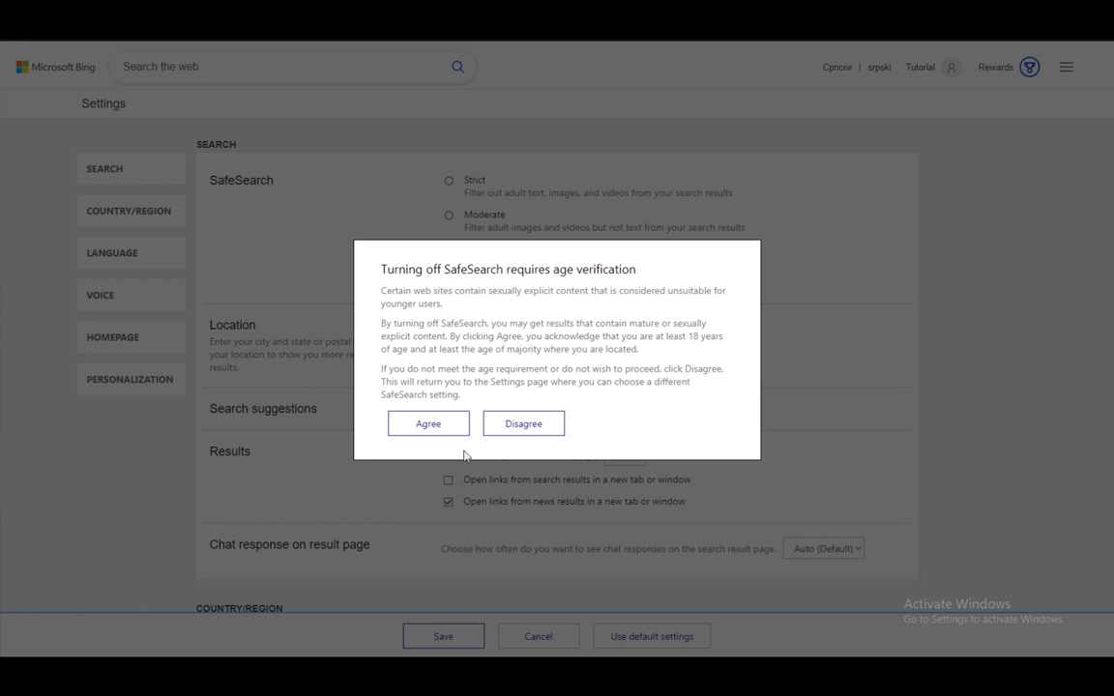
left_click(523, 422)
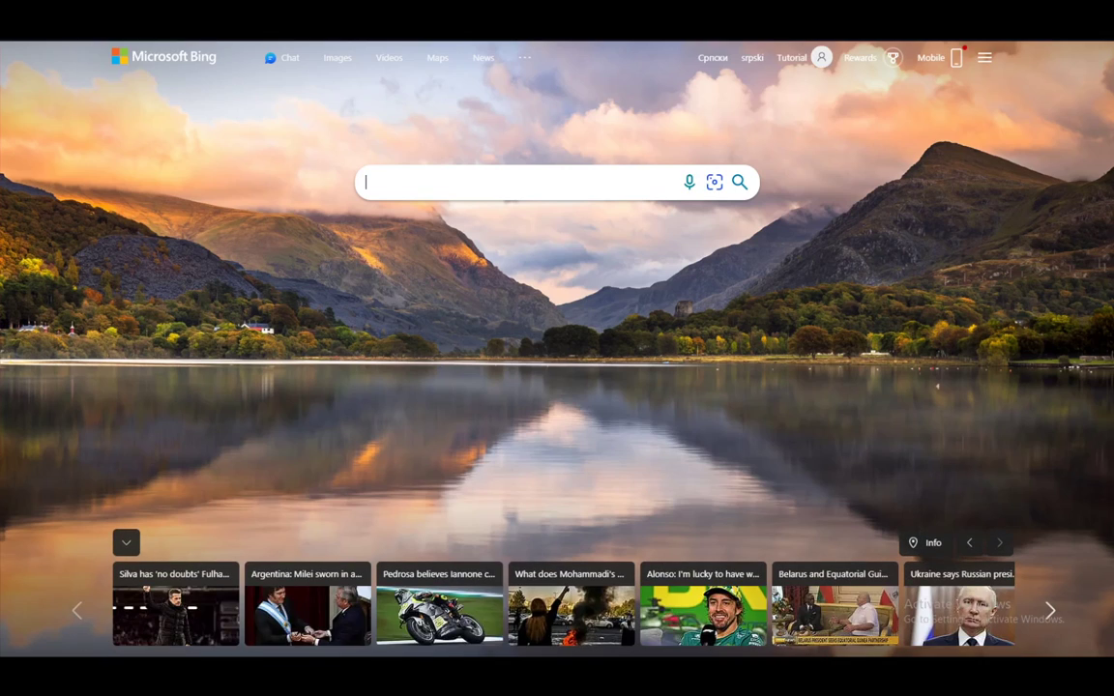